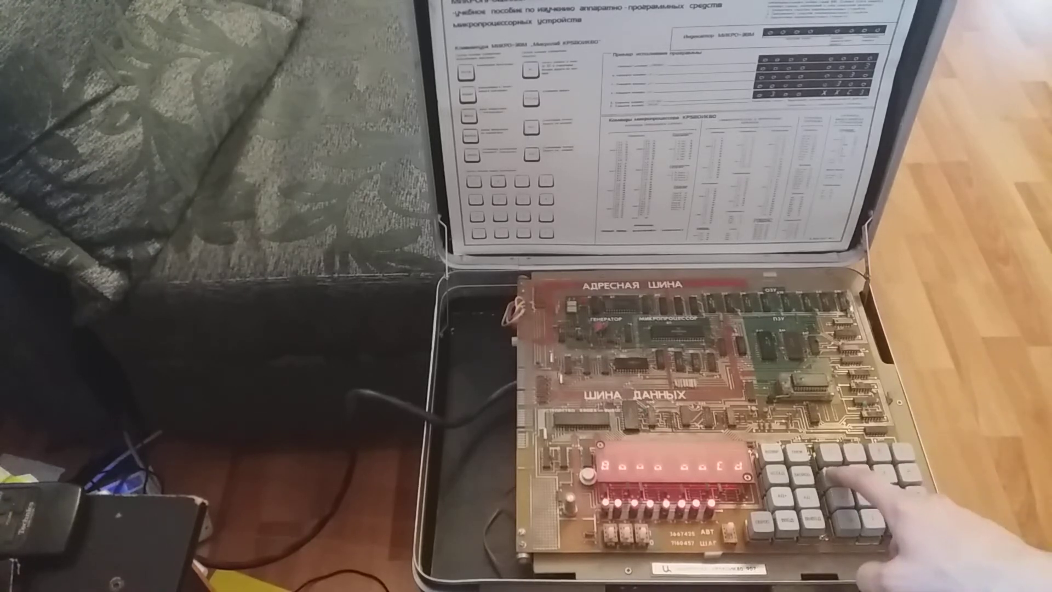
Press a hexadecimal keypad key so the LED display goes dark with one right-hand digit lit
{"action": "left_click", "coordinate": [849, 470]}
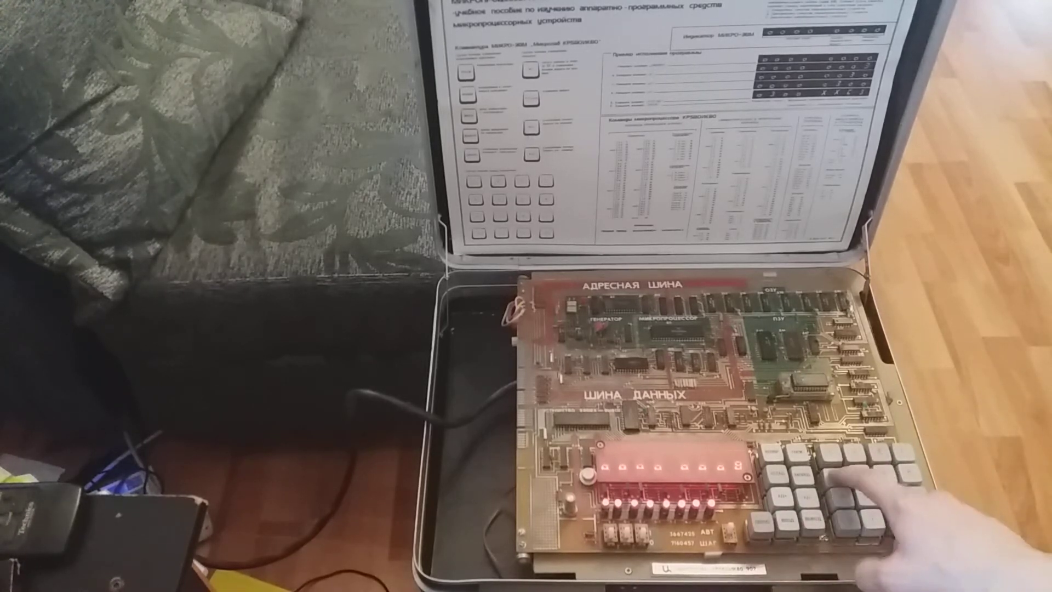